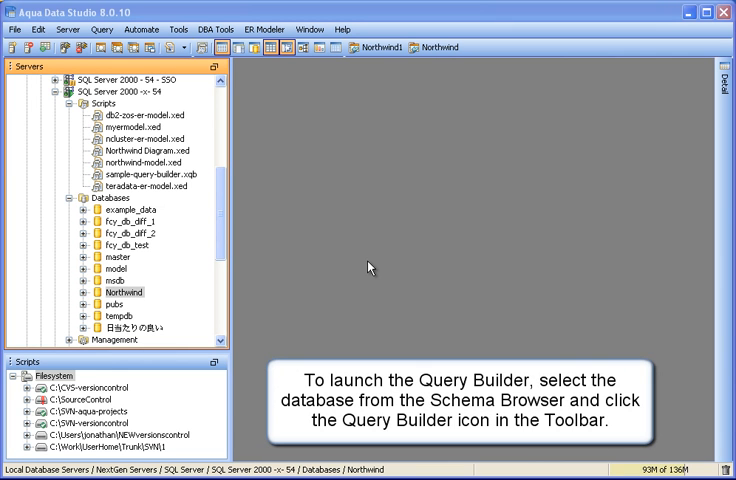
Step: Launch the Query Builder for the Northwind database
click(122, 292)
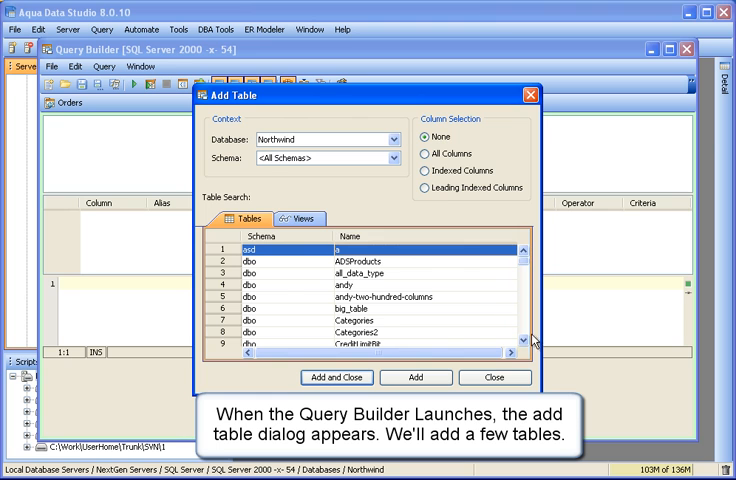
Step: Add the Orders table to the query diagram alongside Customers
scroll(down, 3)
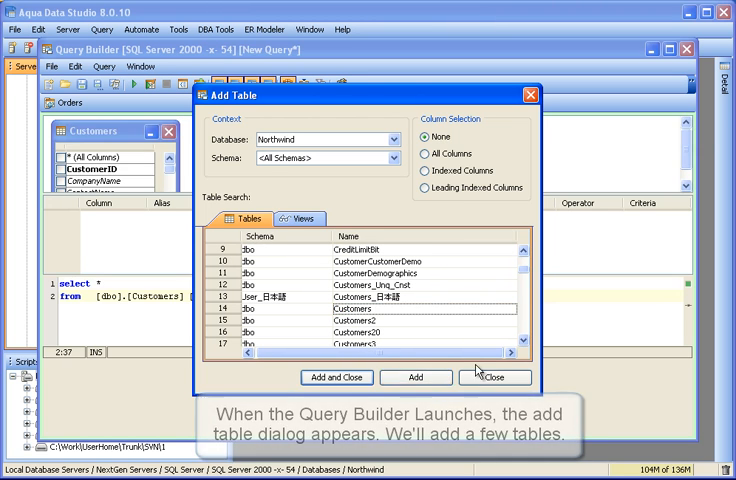
scroll(down, 3)
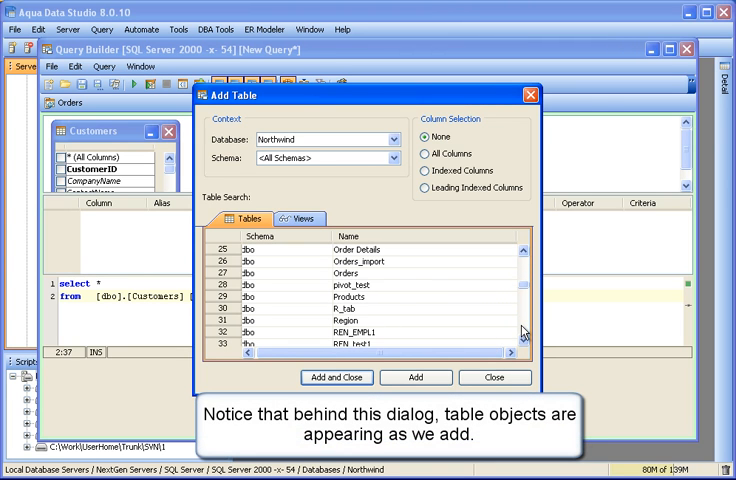
click(348, 273)
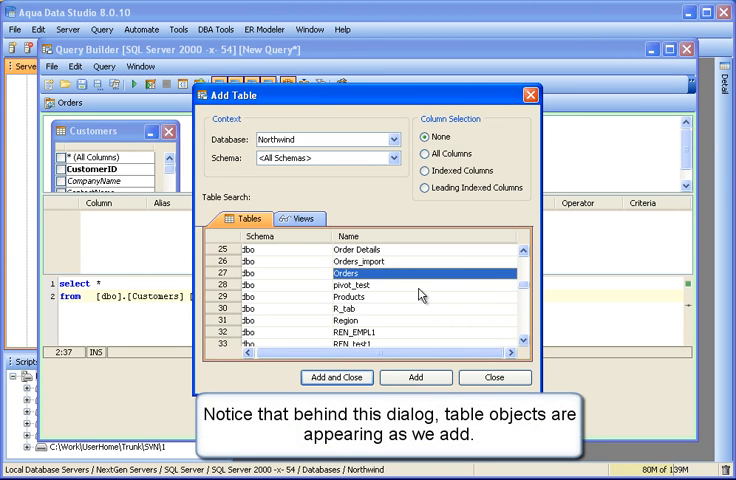
click(415, 377)
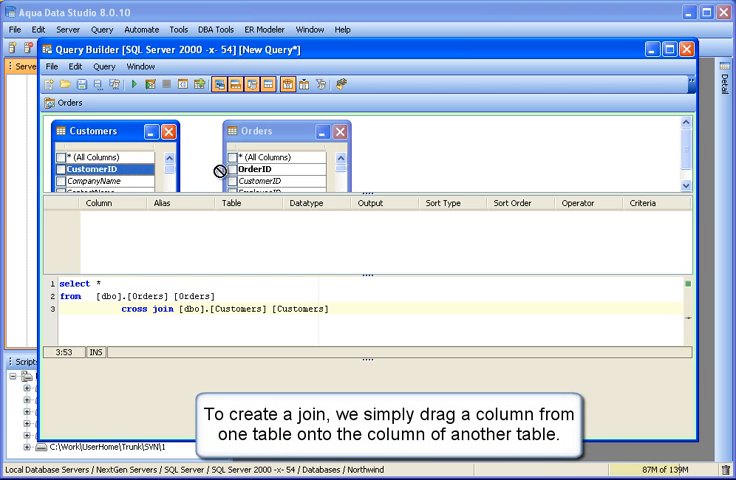
Step: Join Customers to Orders on CustomerID and make it a left outer join
drag(108, 170, 253, 193)
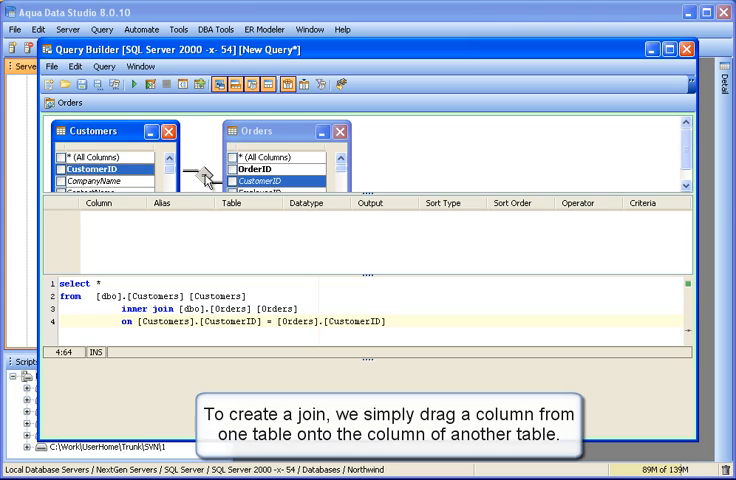
right_click(197, 178)
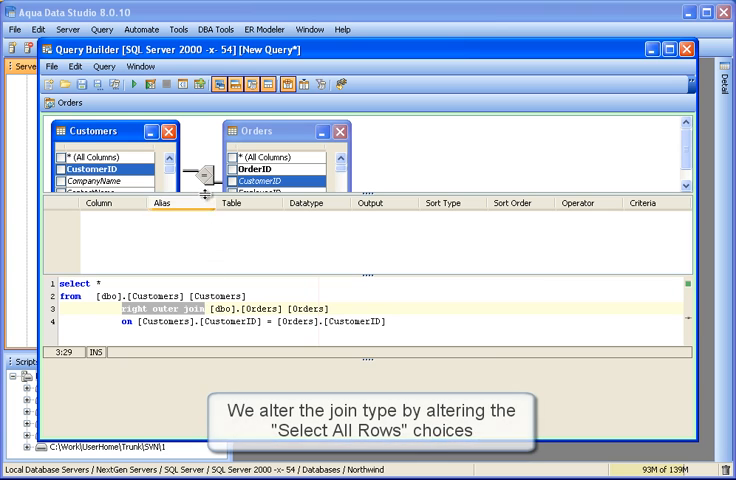
right_click(205, 190)
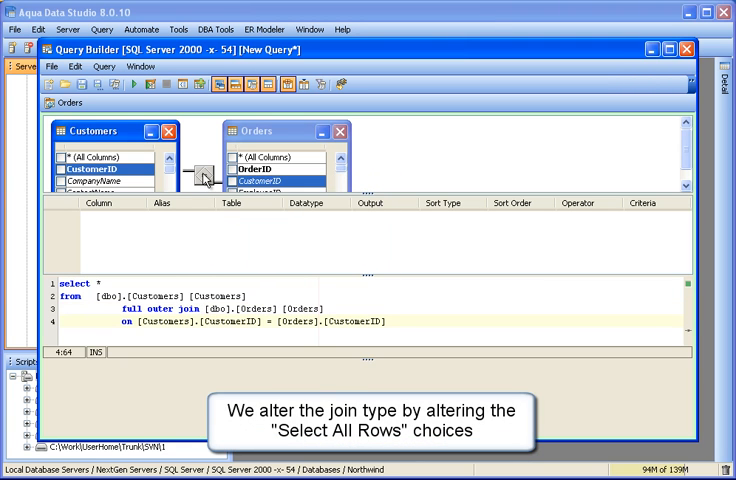
click(202, 172)
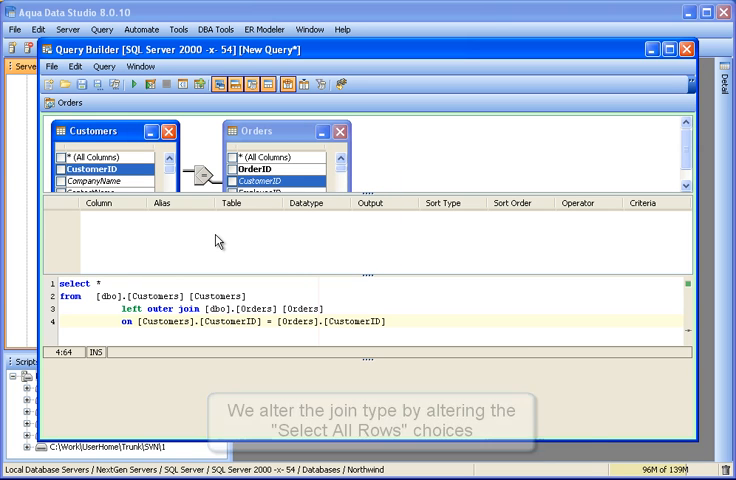
Step: Change the Customers–Orders join to include all Orders rows, then reopen Add Table
double_click(198, 172)
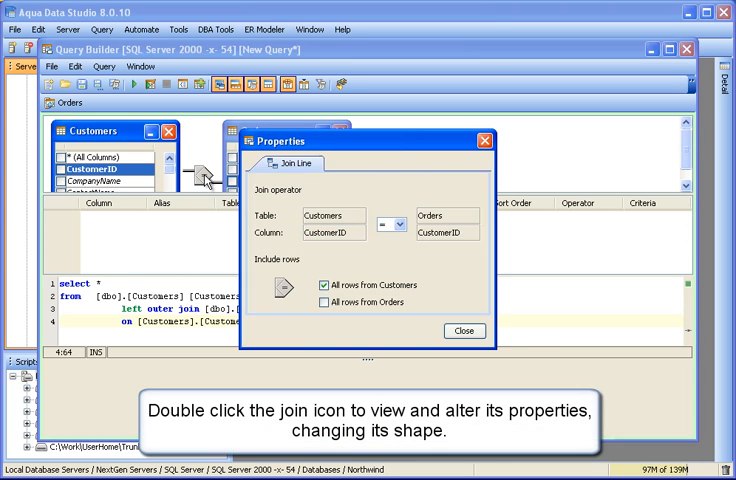
click(328, 285)
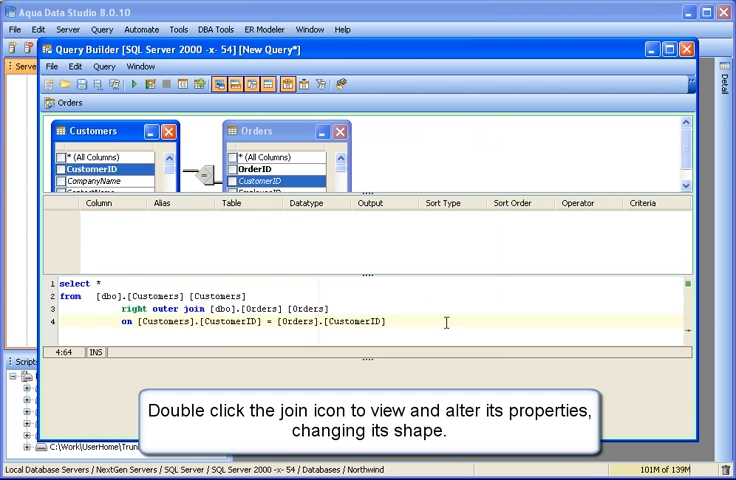
click(319, 84)
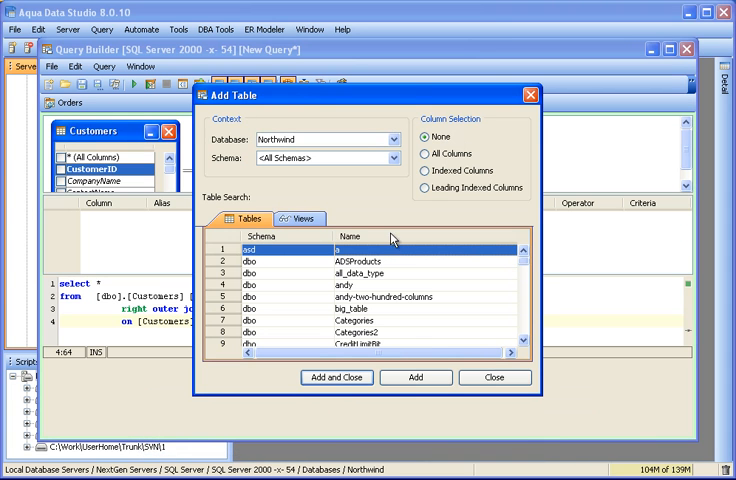
Step: Add Order Details to the query, inner joined to Orders on OrderID
scroll(down, 3)
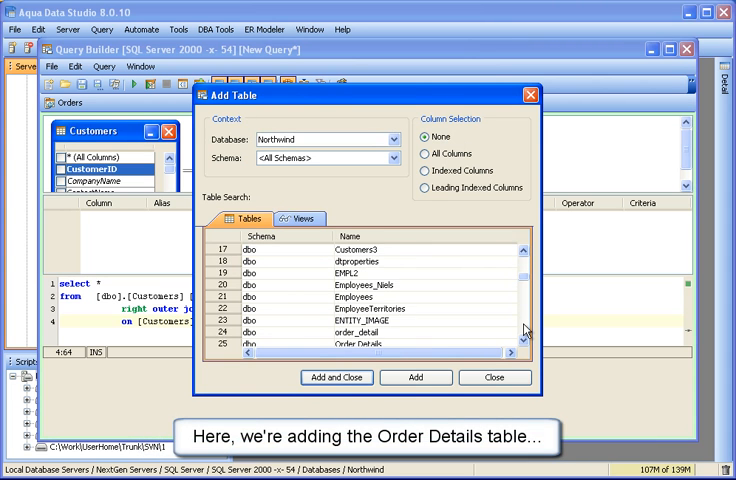
scroll(down, 3)
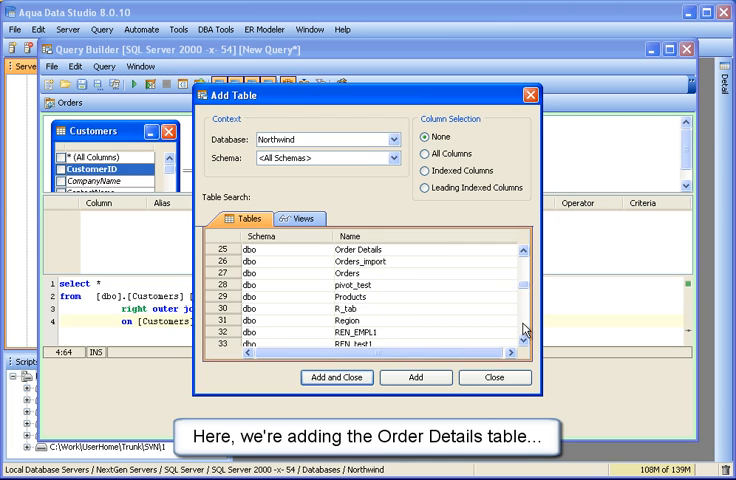
click(390, 249)
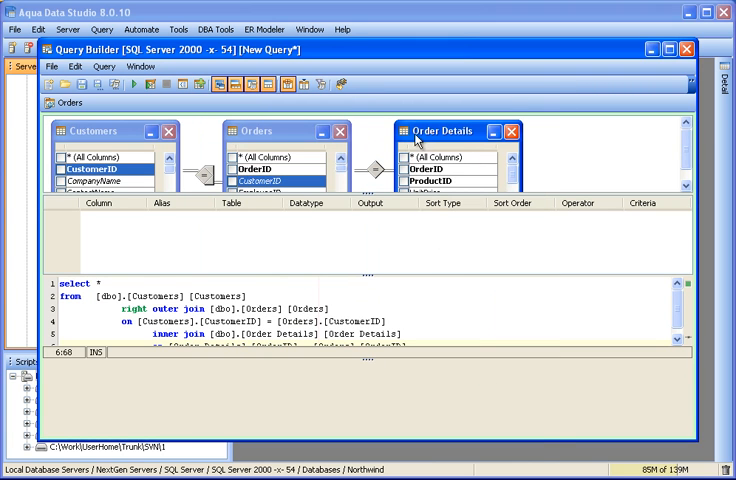
Step: Make the Orders–Order Details join keep all Order Details rows
double_click(375, 172)
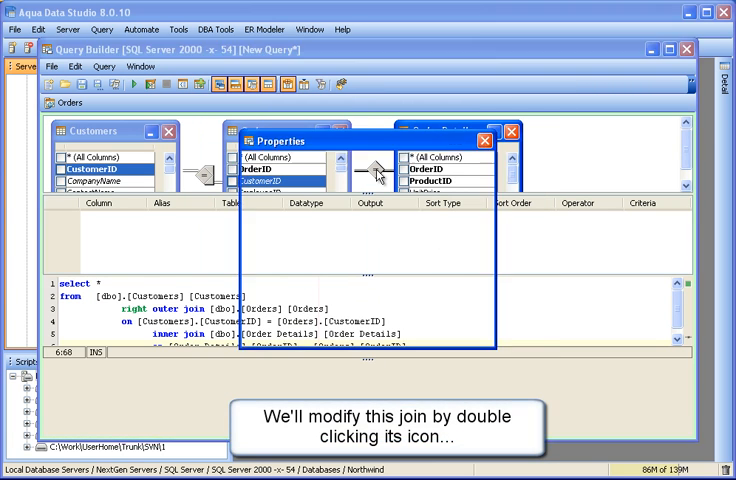
double_click(373, 172)
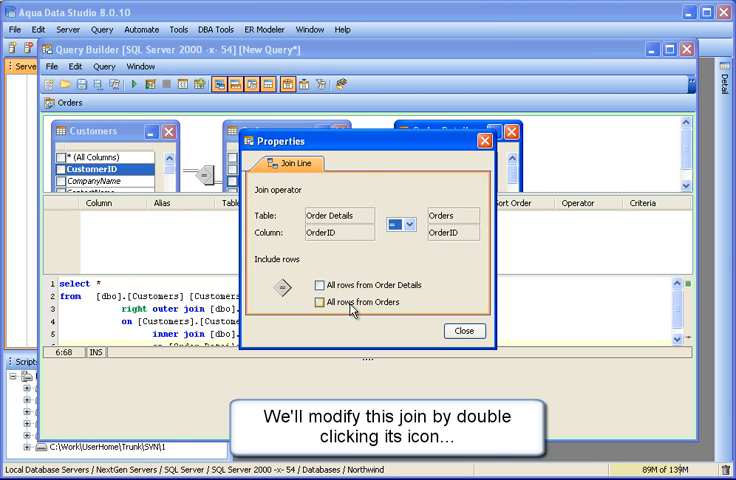
click(323, 285)
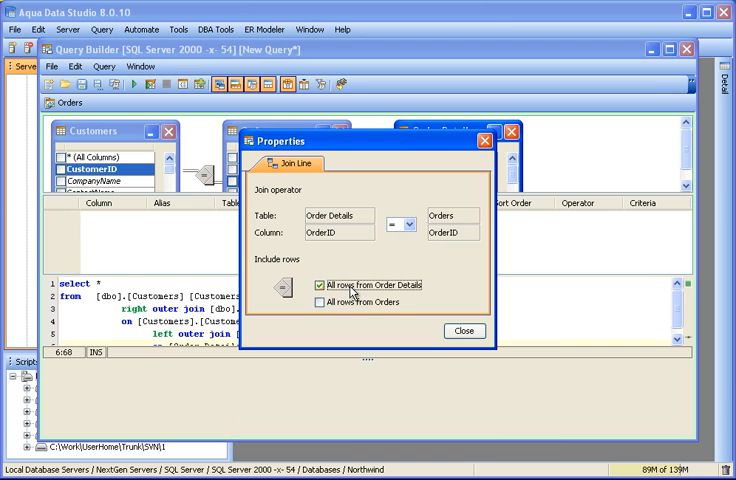
mouse_move(464, 331)
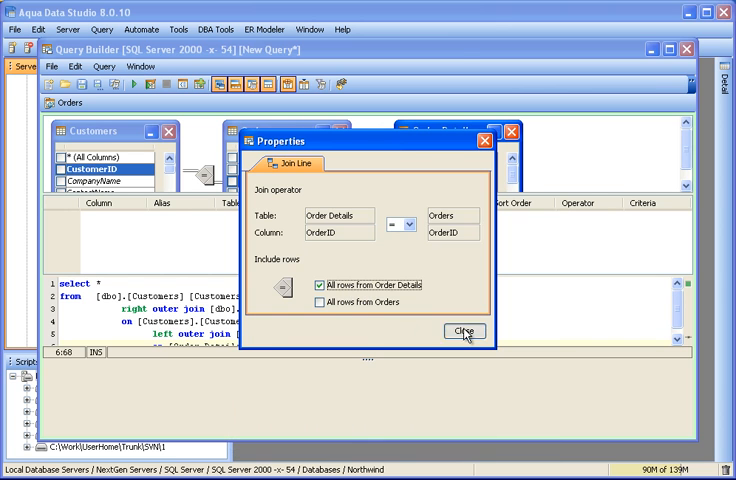
click(463, 331)
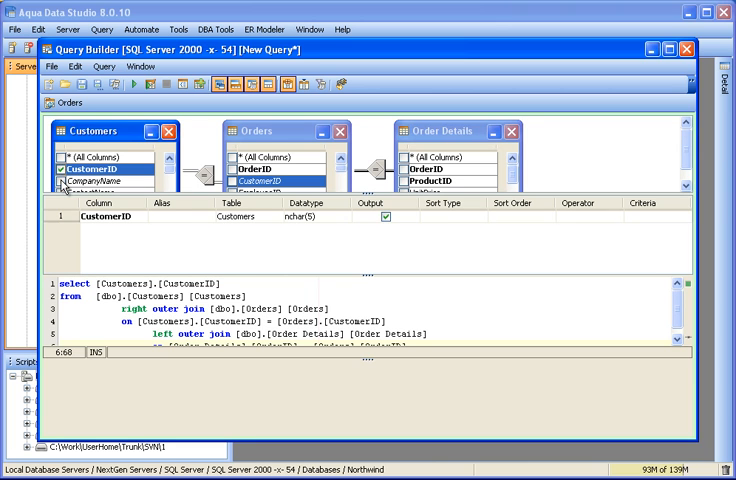
Step: Check CompanyName, Orders CustomerID and further Orders and Order Details output columns
click(61, 181)
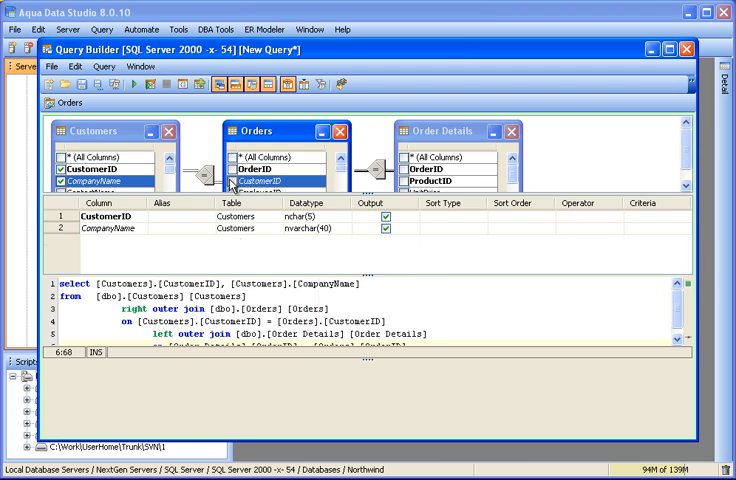
click(235, 170)
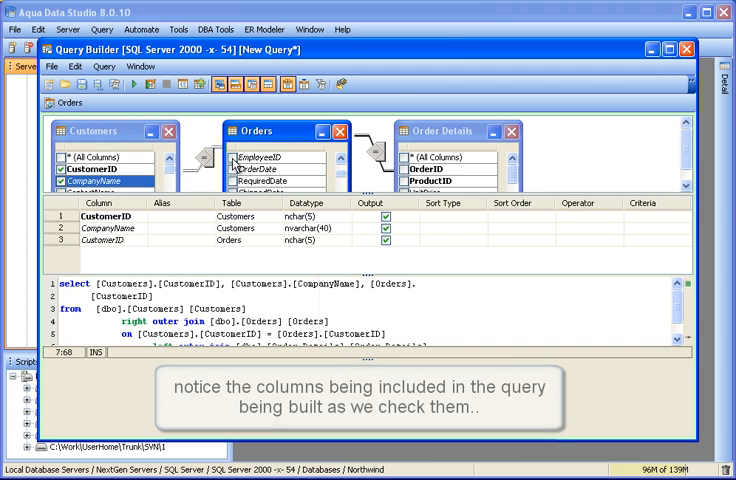
click(233, 181)
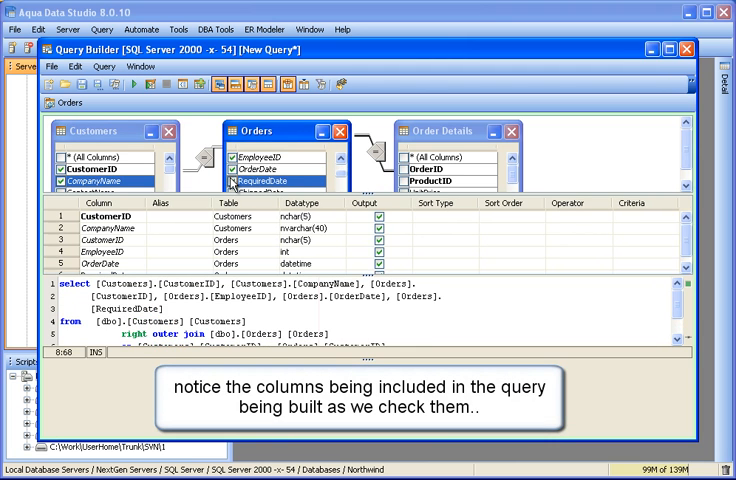
mouse_move(475, 174)
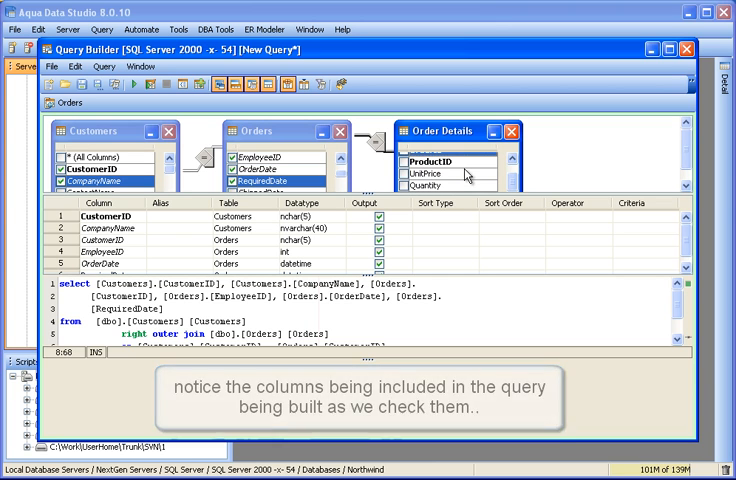
click(403, 162)
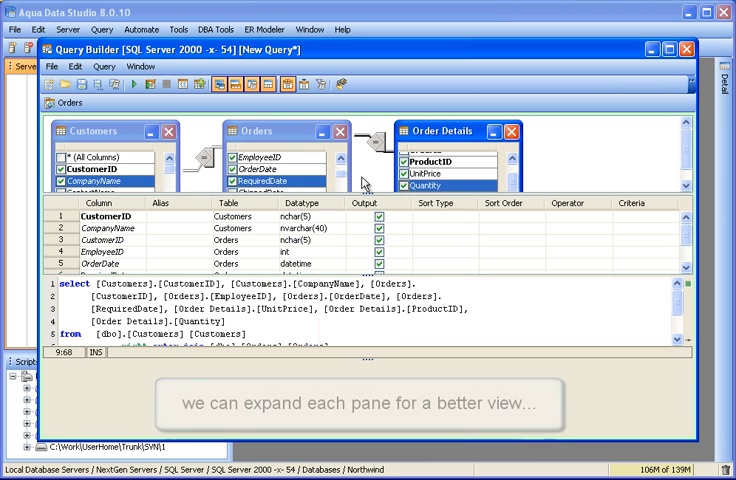
mouse_move(135, 165)
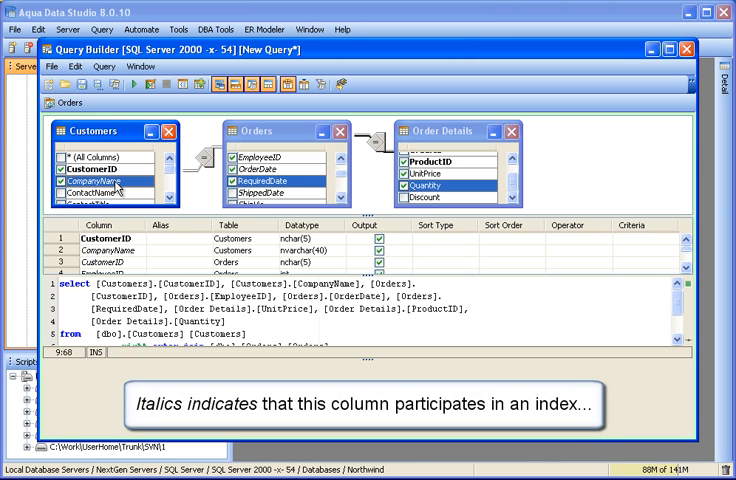
Step: Show indexes, view the Region index, and assign the company-name index to CompanyName
click(103, 66)
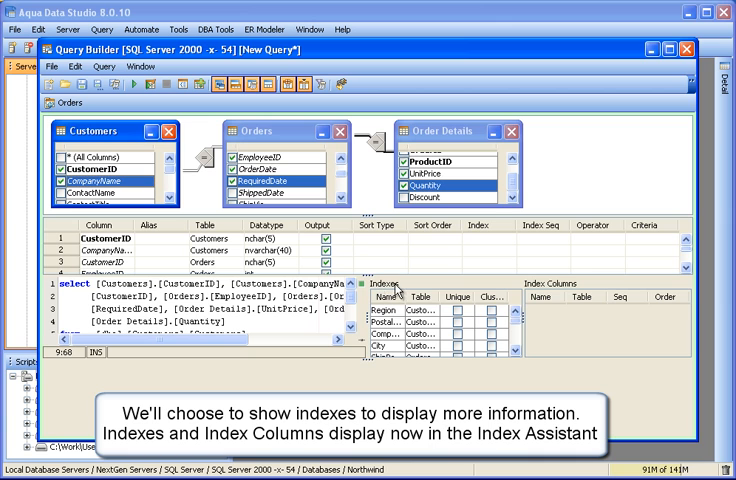
click(390, 310)
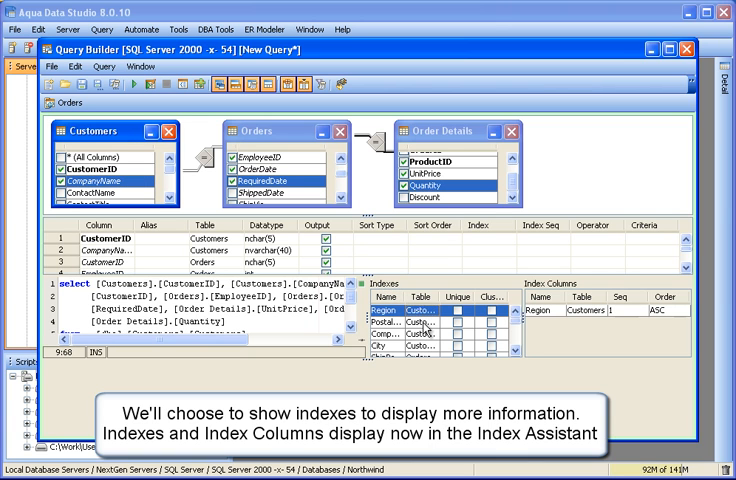
click(386, 333)
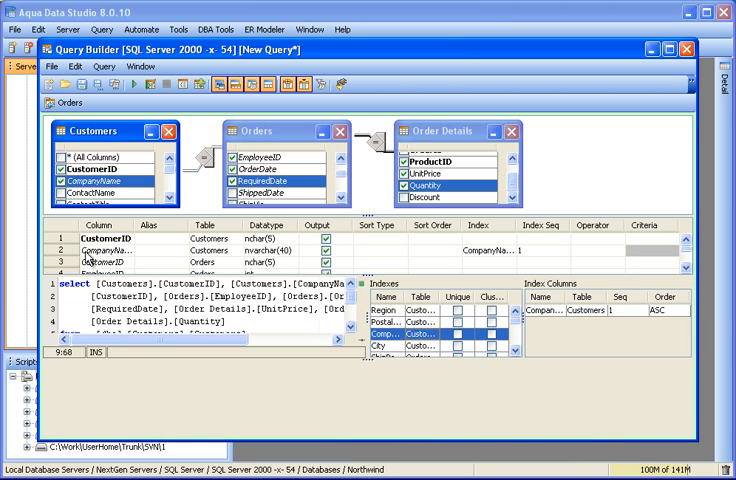
mouse_move(133, 258)
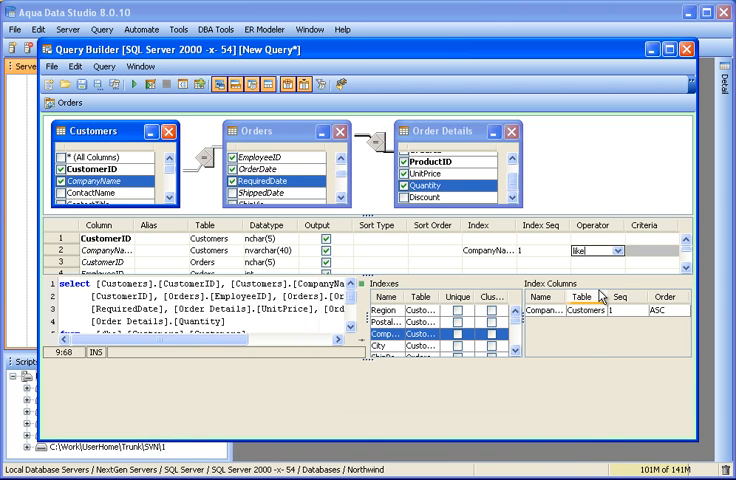
Step: Enter the criteria A% in the CompanyName row's like filter
click(660, 253)
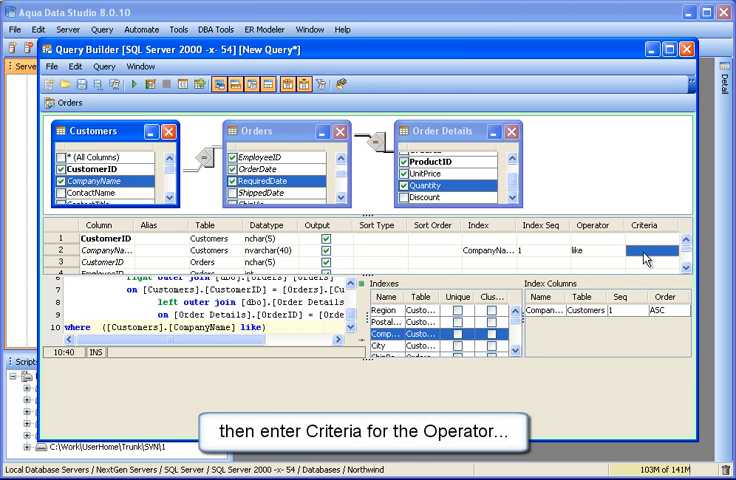
text(A)
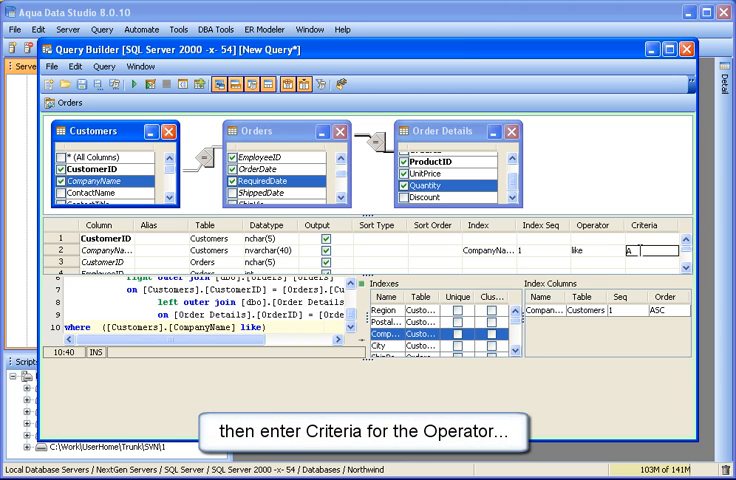
text(%)
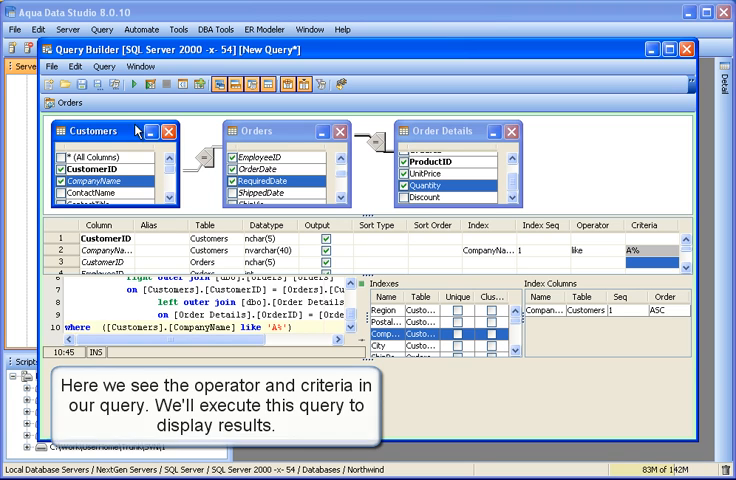
Step: Execute the query (135 records) and quick-filter the results on 'aq' to 95 rows
click(134, 85)
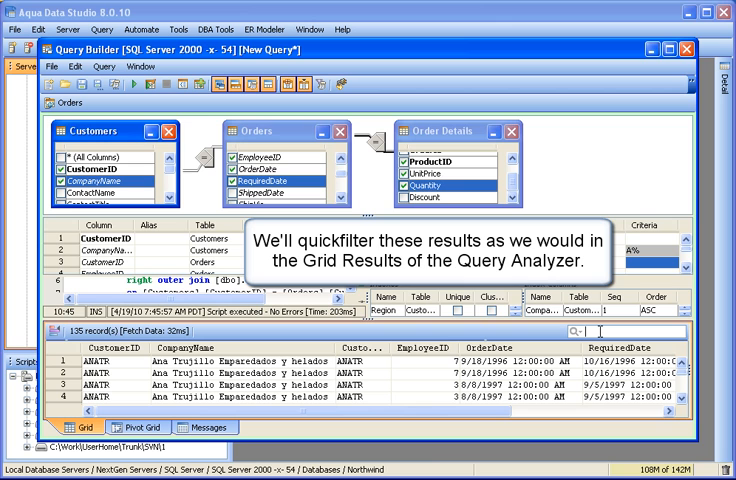
text(a)
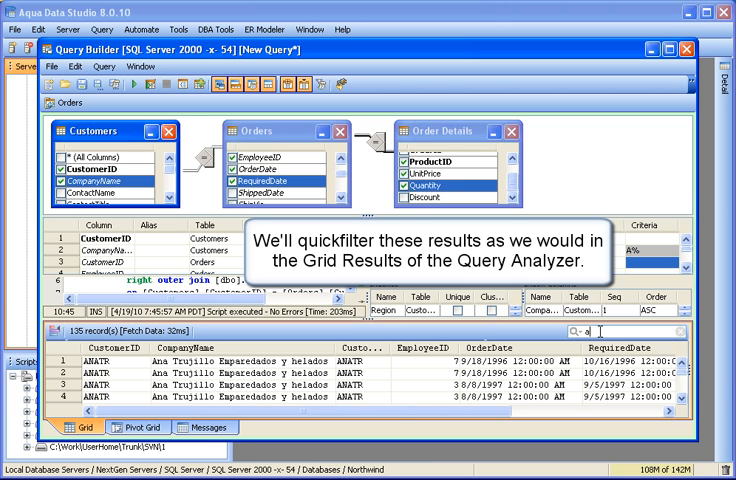
text(aq)
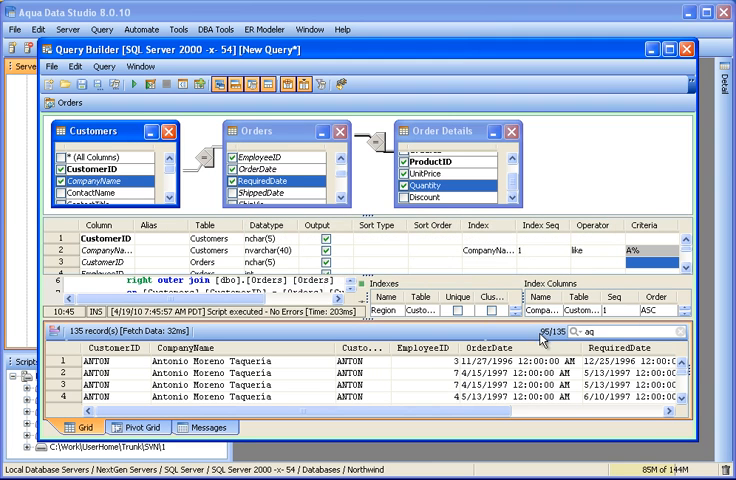
mouse_move(685, 335)
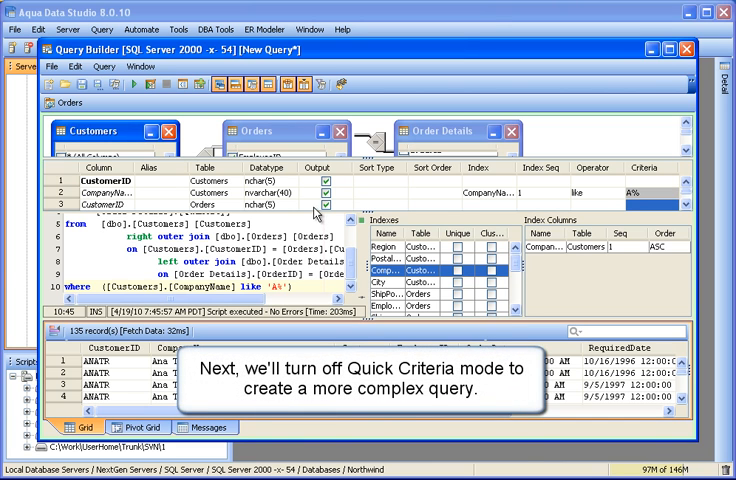
Step: Toggle Quick Criteria mode off and on, emptying CompanyName's like 'A%' criteria
click(140, 66)
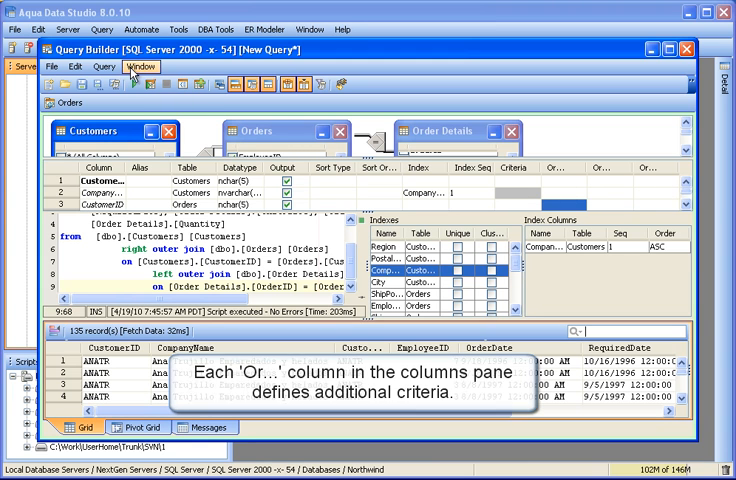
click(140, 66)
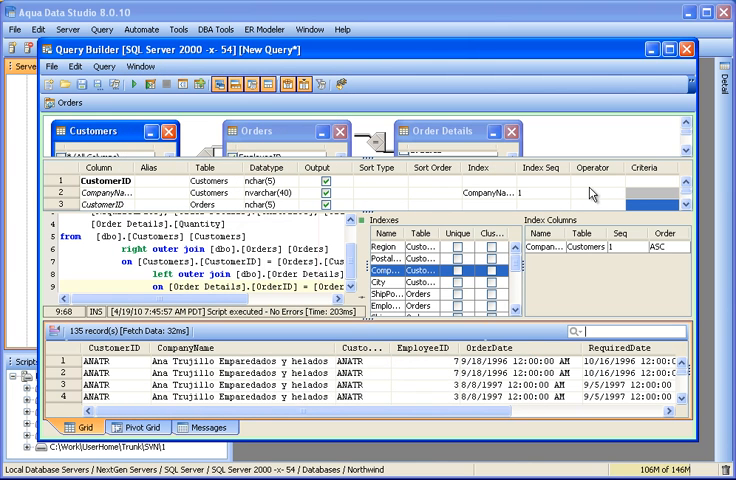
mouse_move(575, 185)
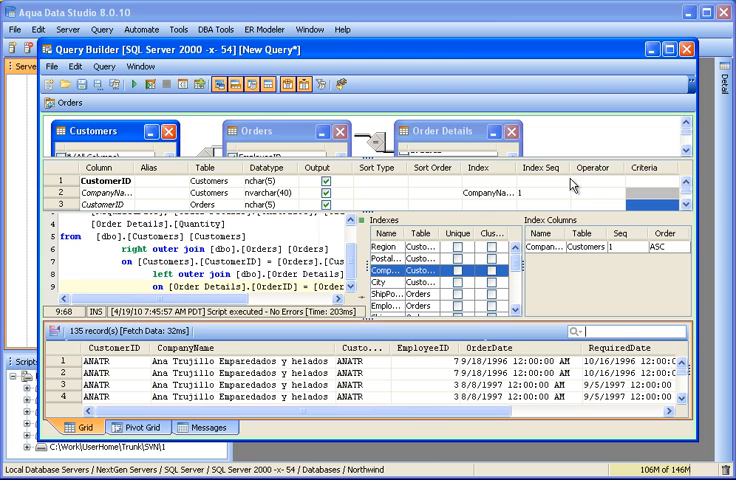
mouse_move(604, 197)
text(a)
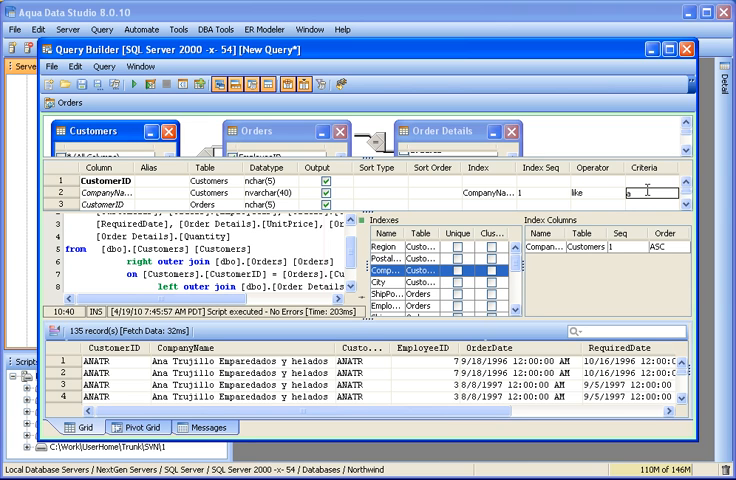
Step: Enter like 'a%' as the CompanyName criterion
text(%)
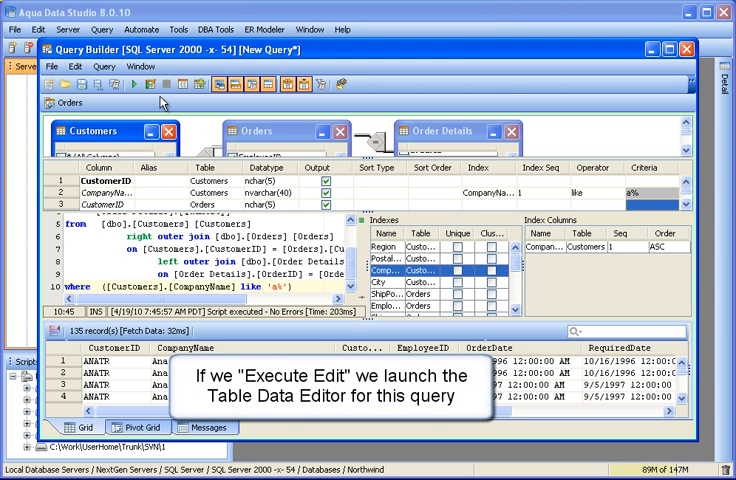
mouse_move(151, 86)
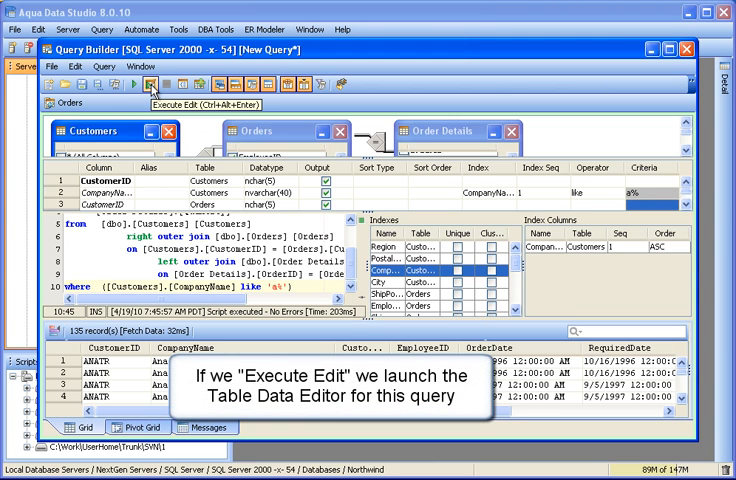
Step: Execute Edit, confirm CustomerID's table with OK, and type 'My Comp' into a CompanyName cell
click(150, 86)
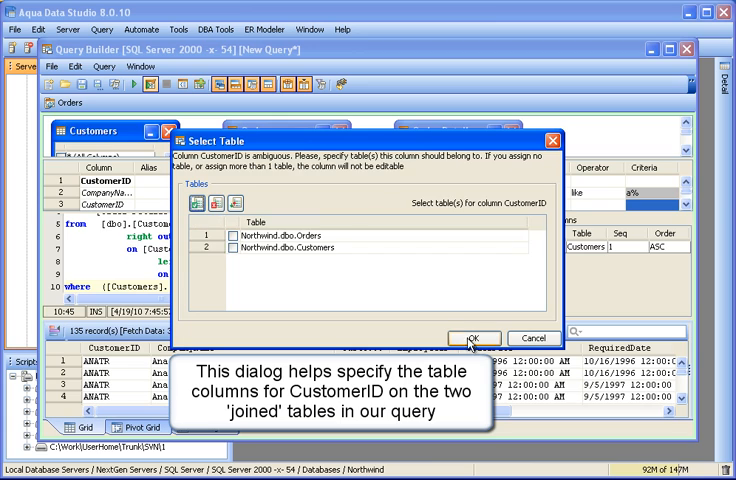
click(232, 247)
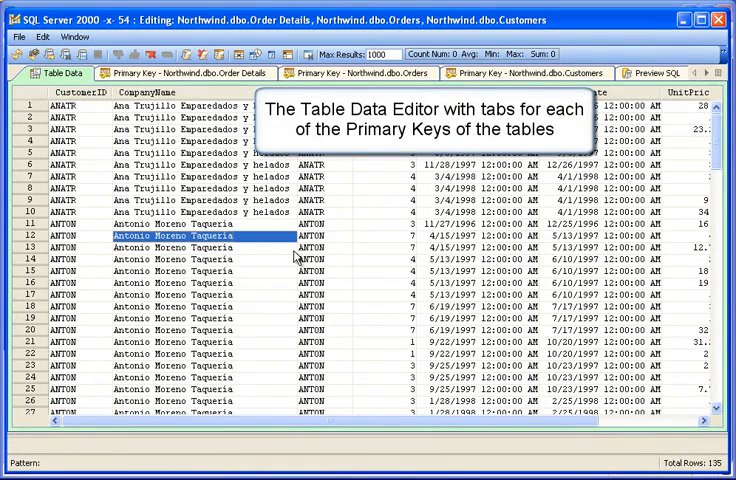
text(My Comp)
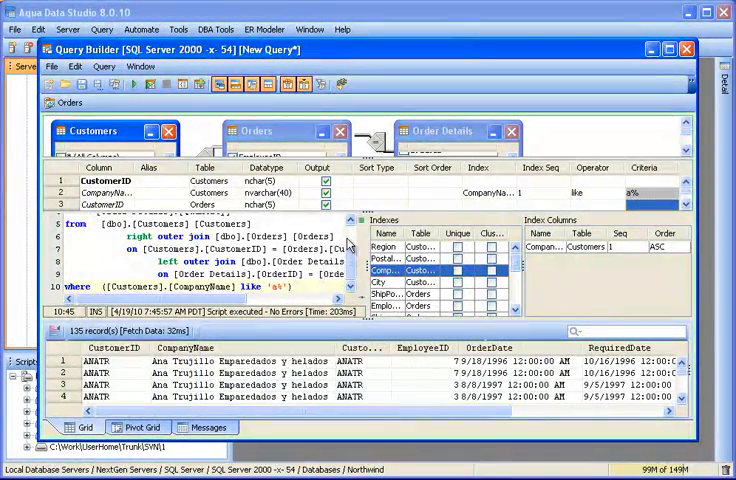
click(322, 84)
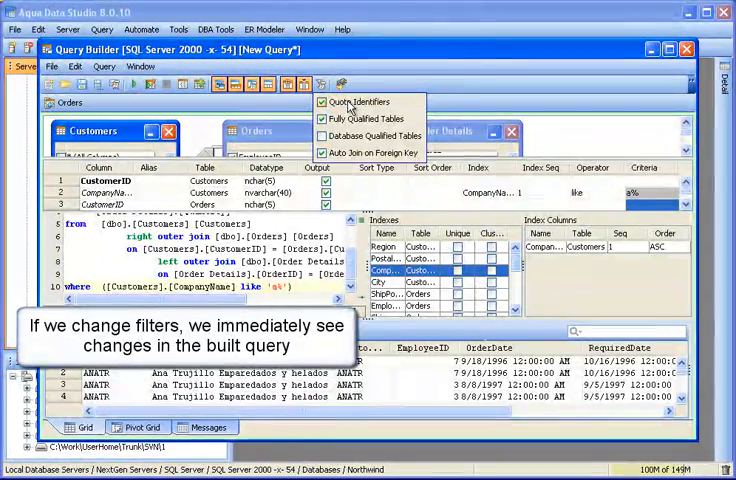
click(321, 101)
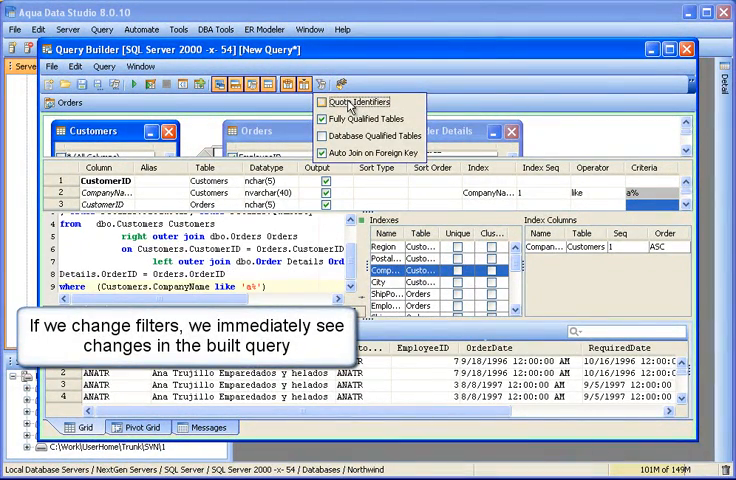
click(322, 101)
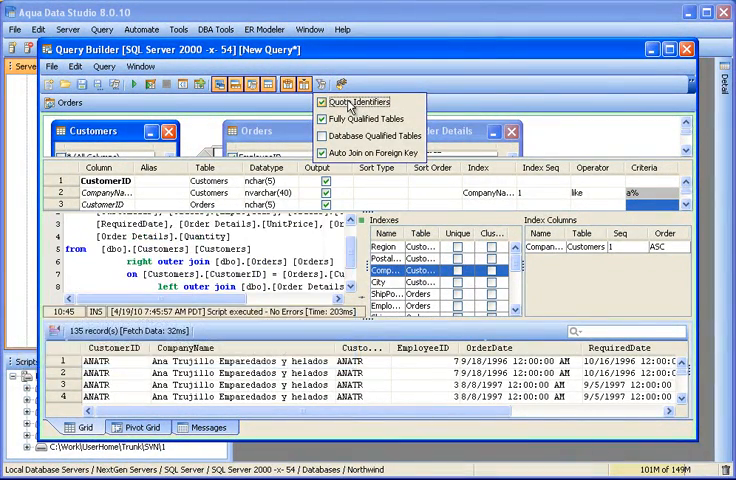
click(320, 119)
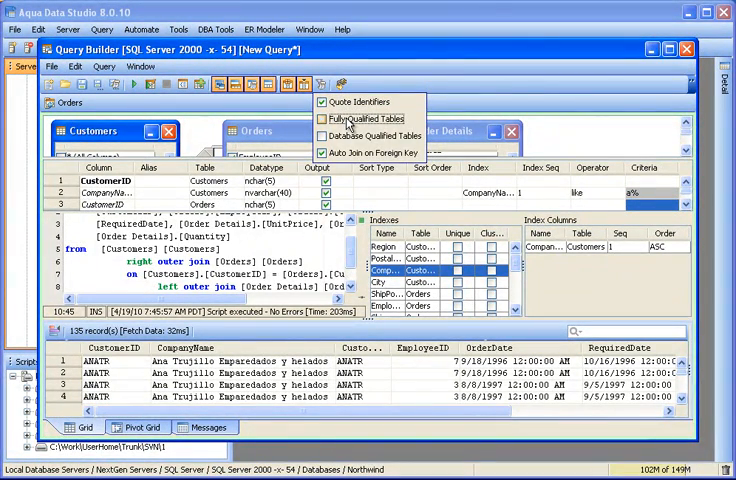
click(323, 119)
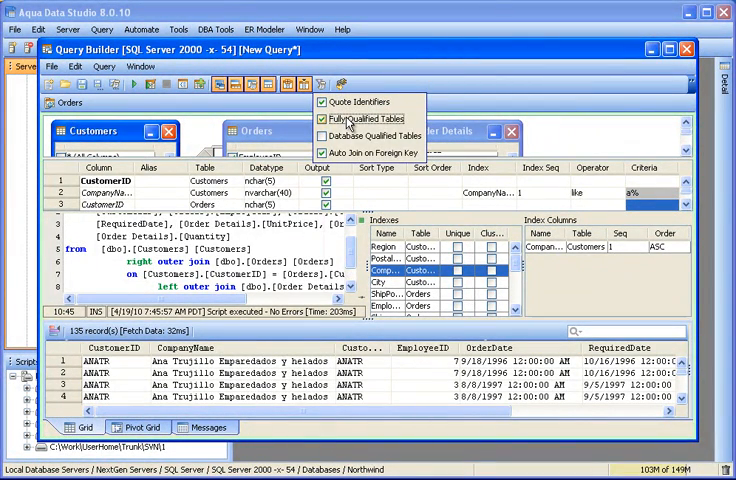
click(322, 119)
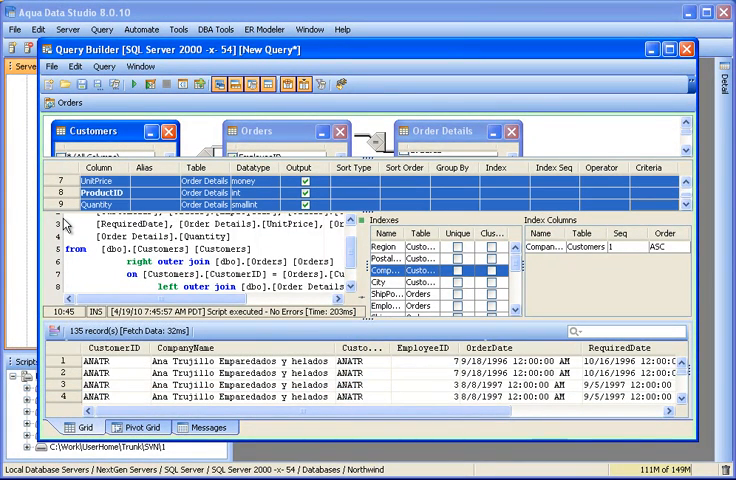
Step: Delete the CustomerID column row and insert a new column row
right_click(75, 205)
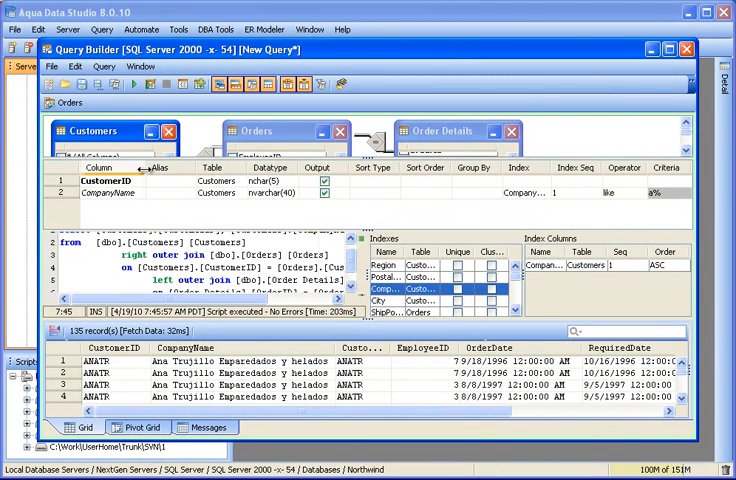
right_click(100, 180)
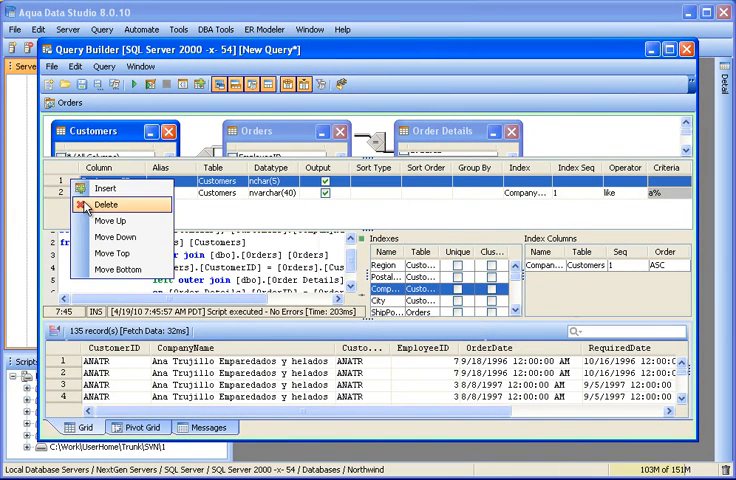
click(105, 204)
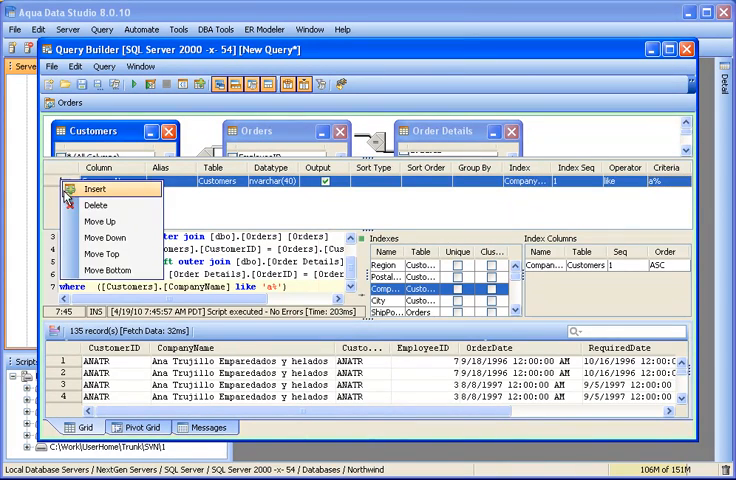
click(92, 189)
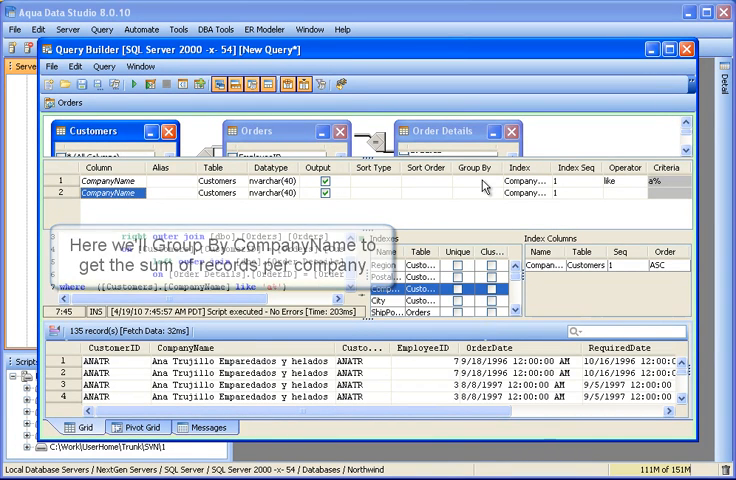
Step: Set CompanyName row 1 to COUNT and row 2 to Group By, then execute
click(481, 187)
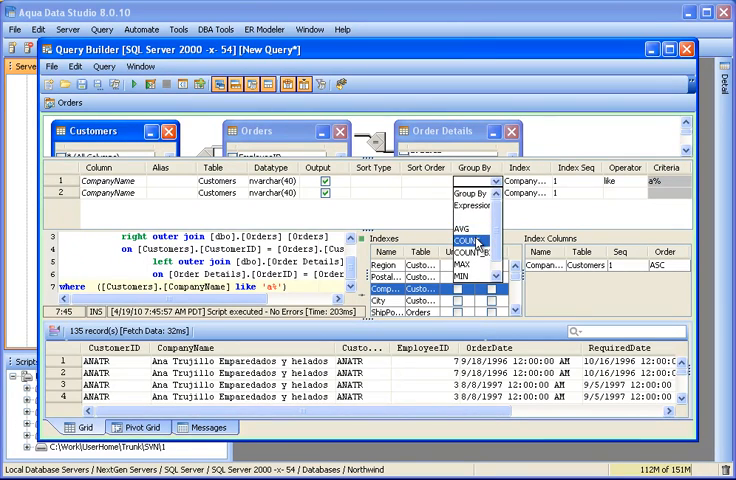
click(468, 241)
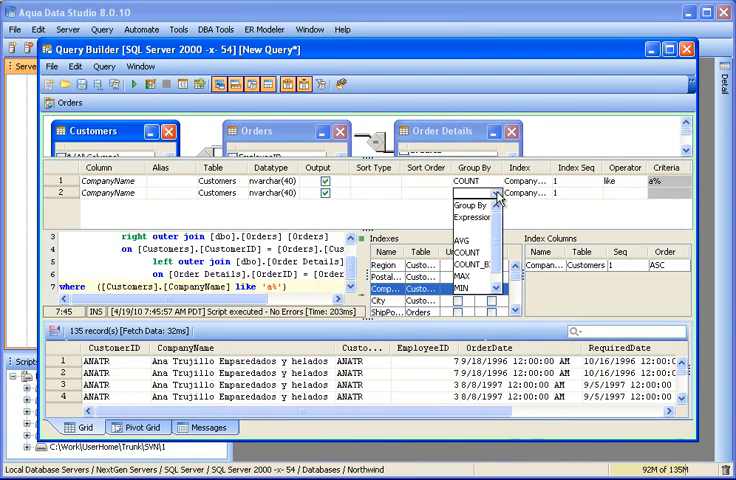
click(465, 187)
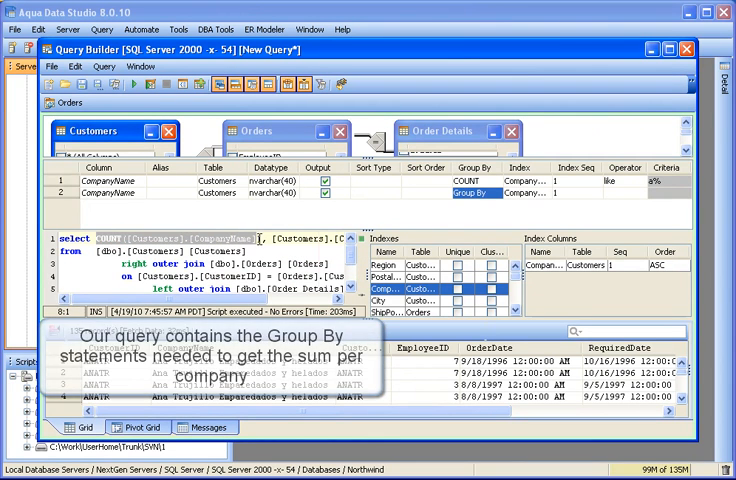
click(131, 86)
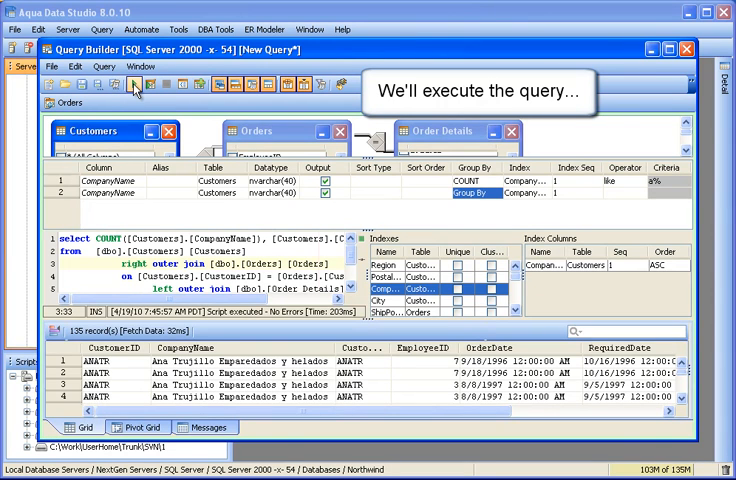
click(134, 85)
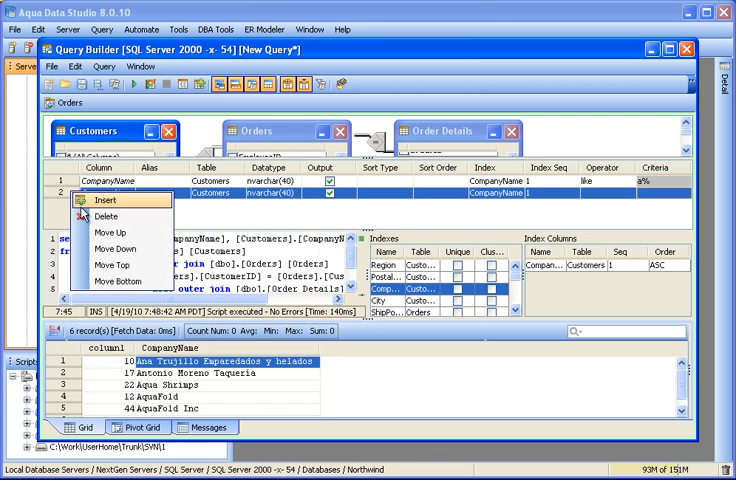
Step: Delete the second CompanyName row and insert an empty column row
click(106, 217)
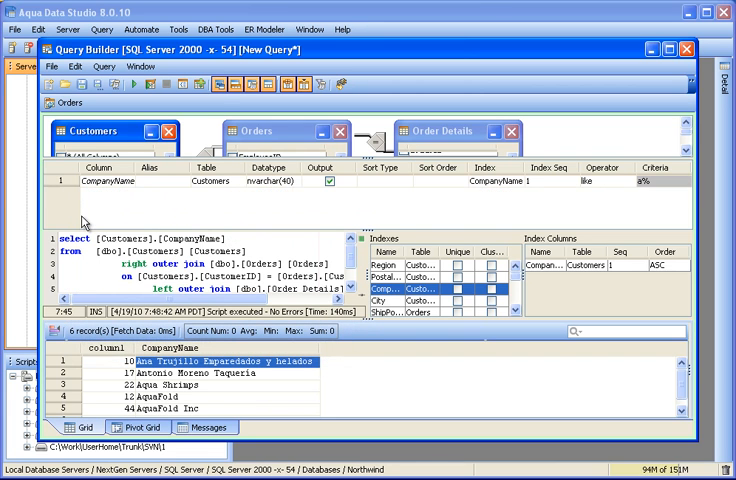
right_click(100, 182)
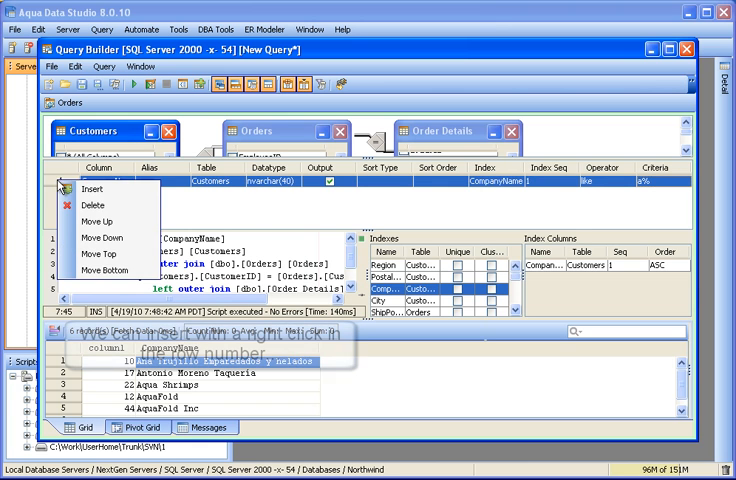
click(82, 188)
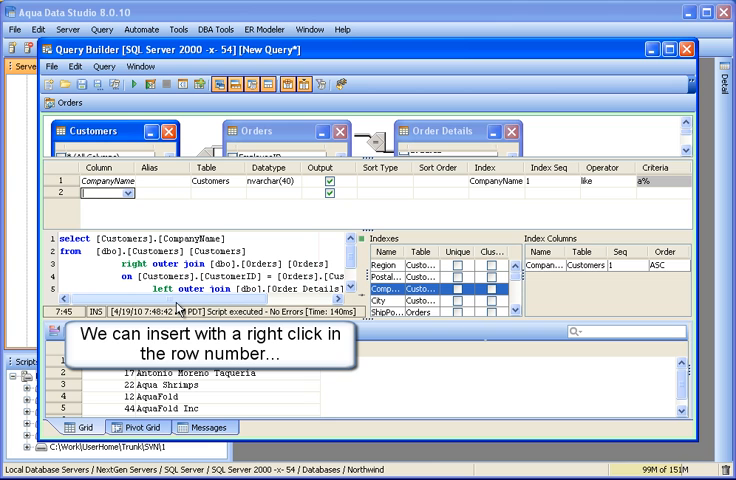
Step: Set the new row to [Customers].CustomerID with alias MyID
click(108, 197)
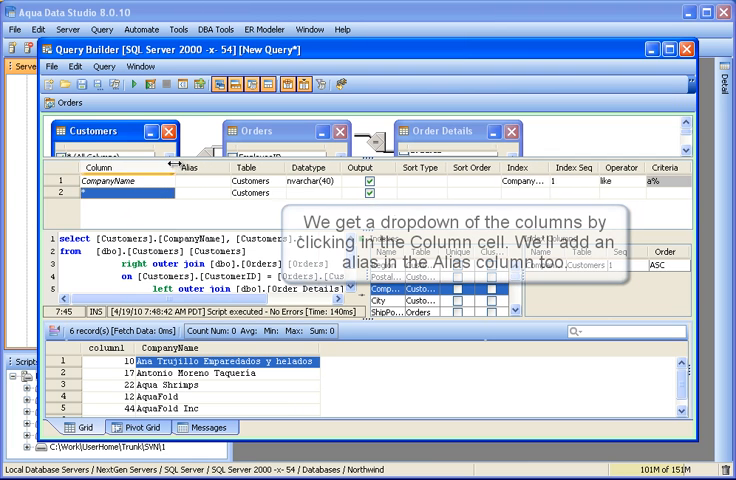
click(145, 191)
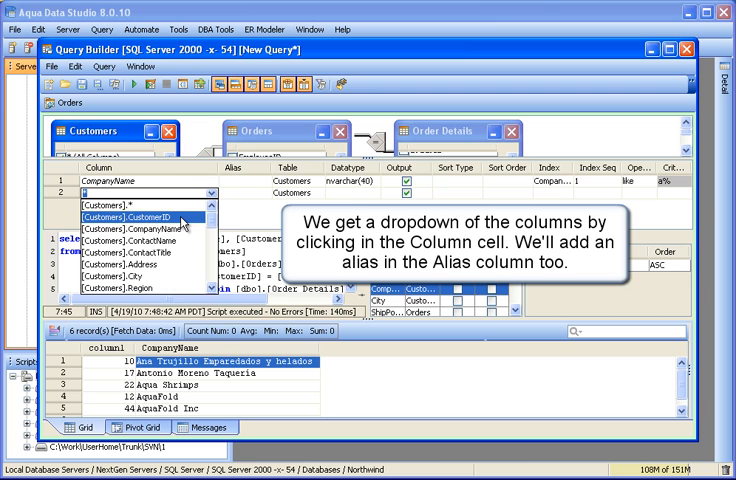
click(135, 214)
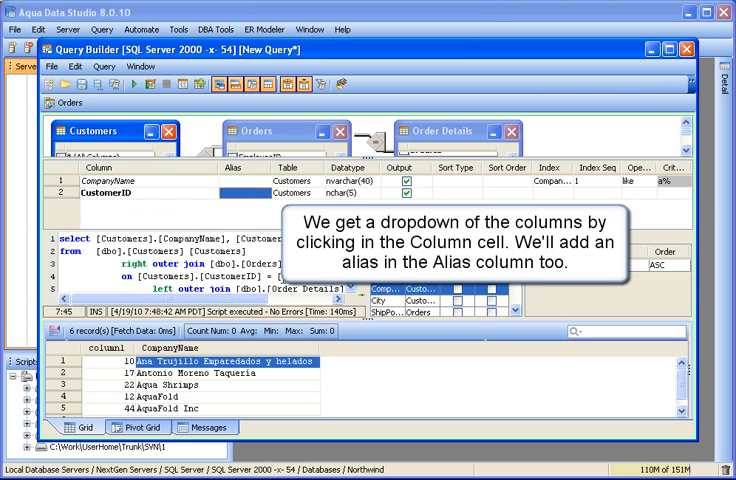
text(MyID)
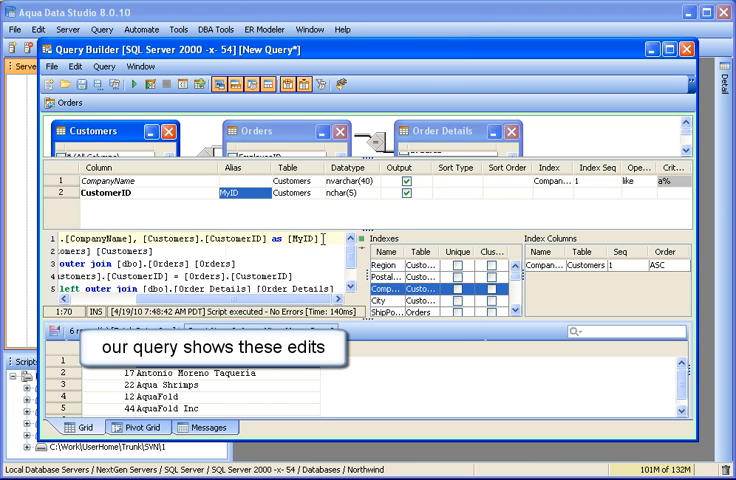
Step: Execute the aliased query, showing CustomerID values under MyID across 135 records
click(131, 85)
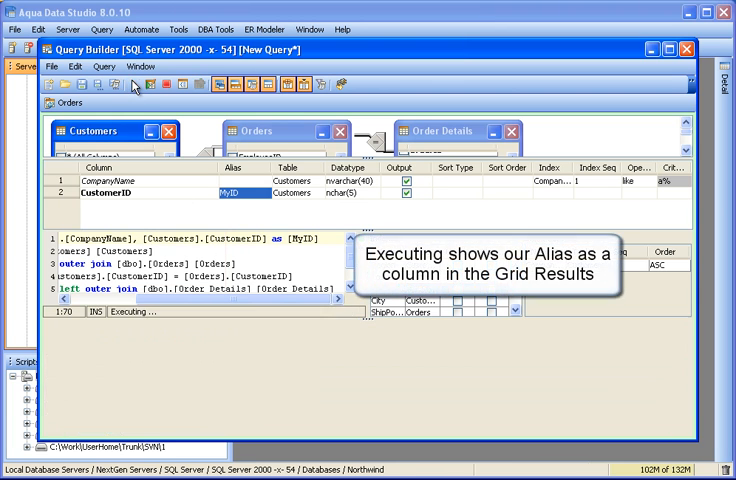
click(131, 85)
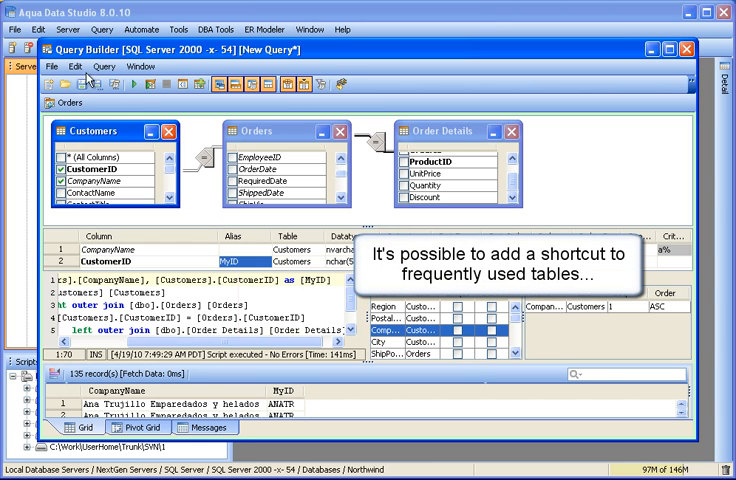
Step: Show the Table Shortcuts toolbar, add an Orders table shortcut, and bring up its options
click(126, 66)
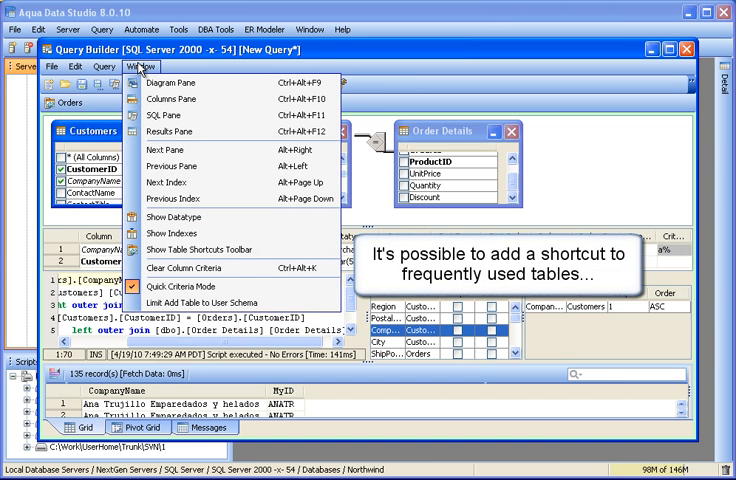
mouse_move(187, 249)
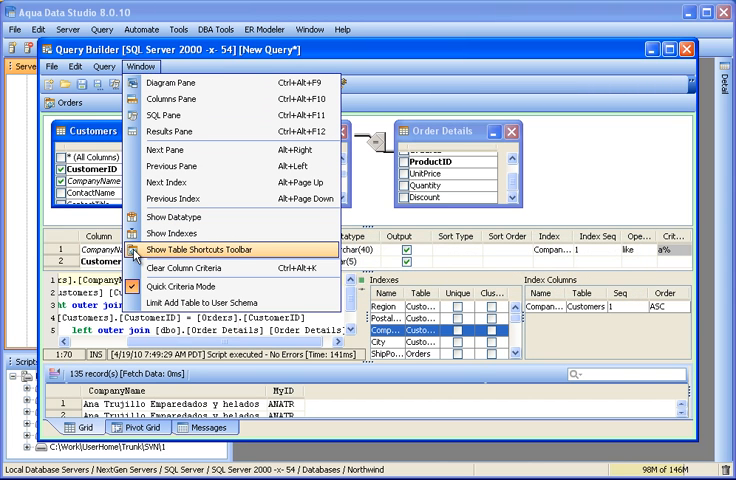
mouse_move(200, 237)
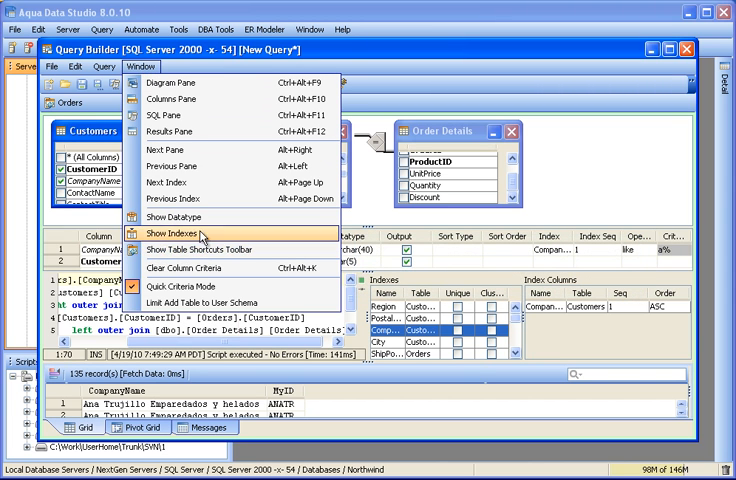
click(180, 236)
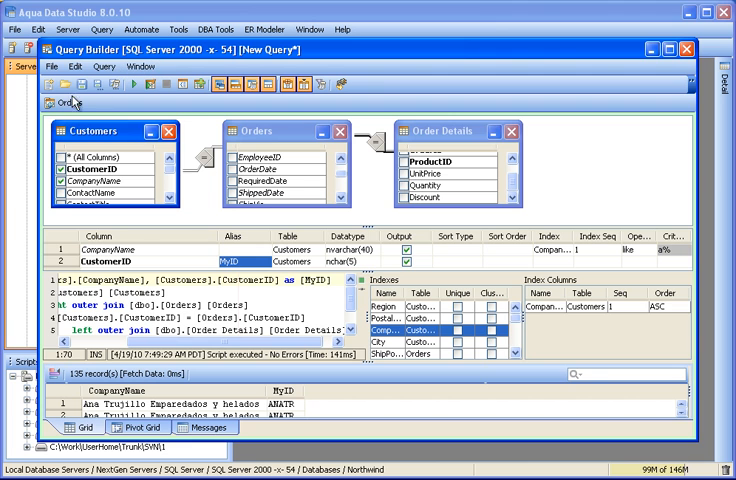
right_click(90, 131)
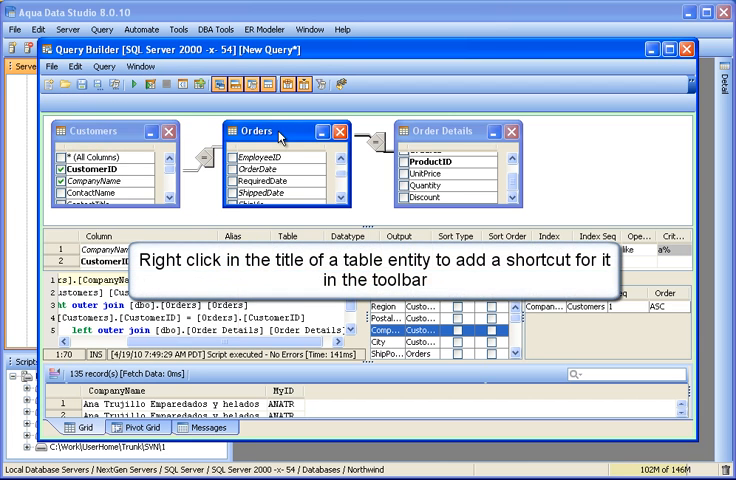
right_click(278, 131)
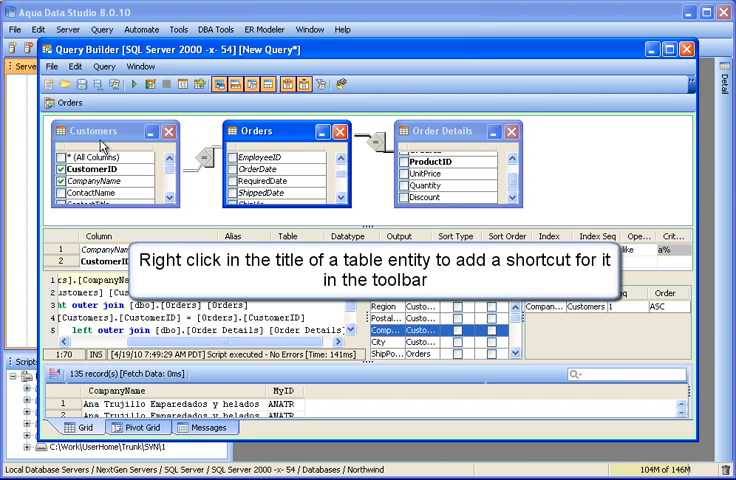
right_click(95, 131)
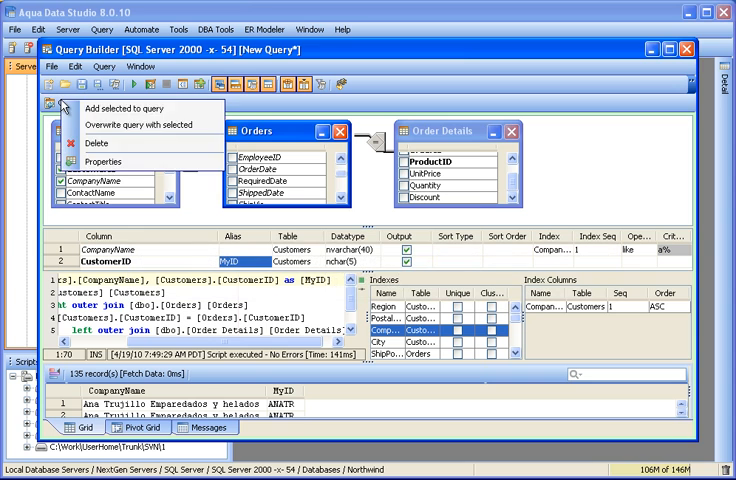
Step: Open the Orders shortcut's Properties and enter Ctrl+8 as its keystroke
click(98, 161)
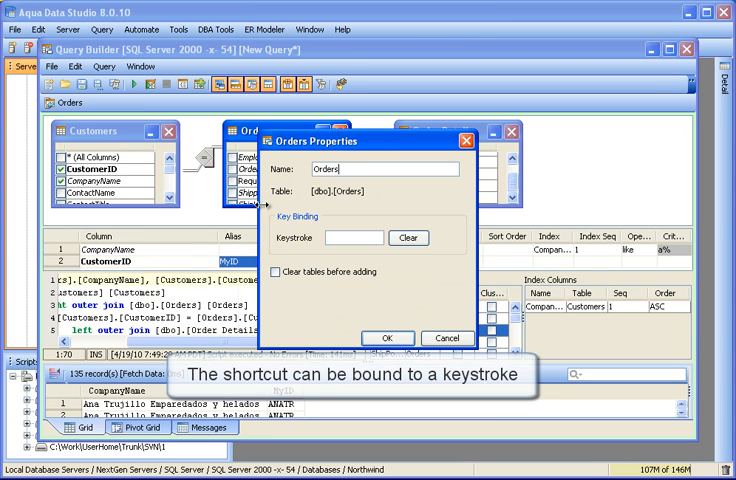
click(353, 237)
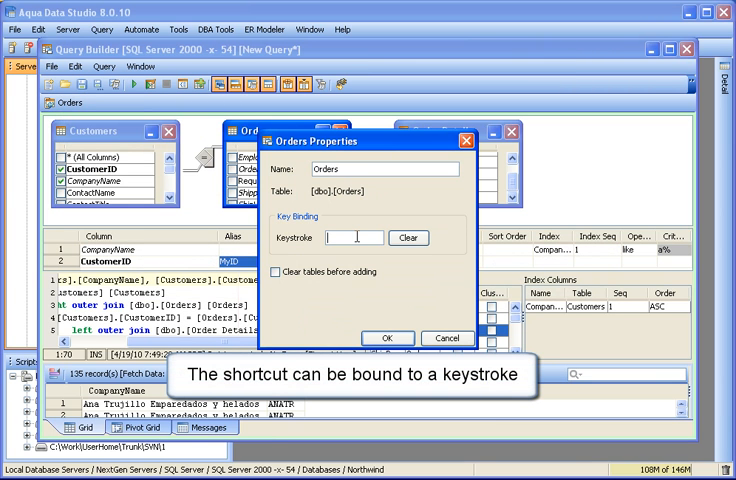
text(Ctrl+8)
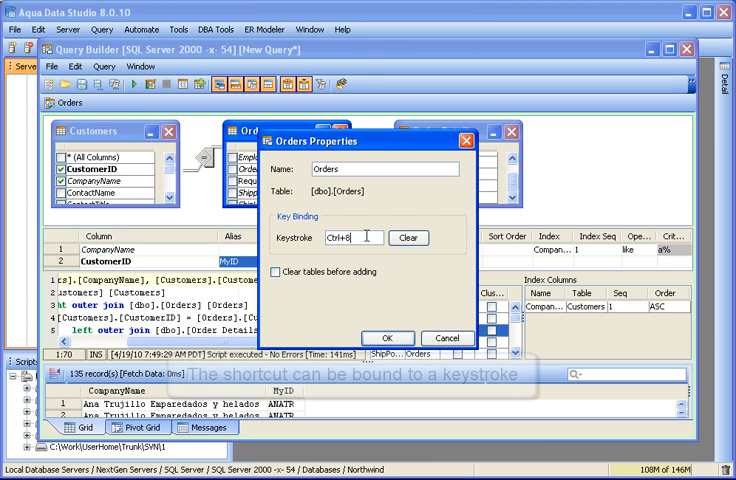